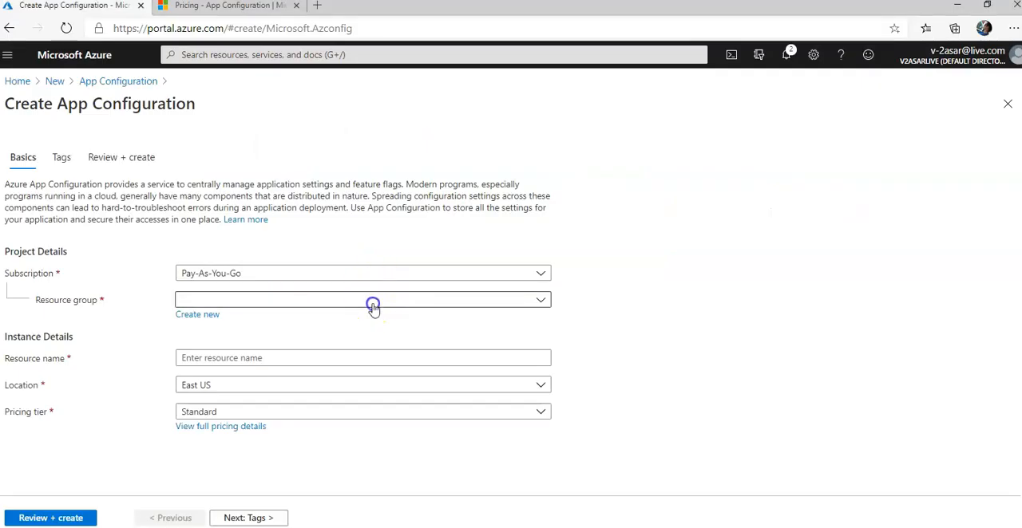
Choose resource group testasarappconfigrg and name the new store testasarappcnfg
text(testr)
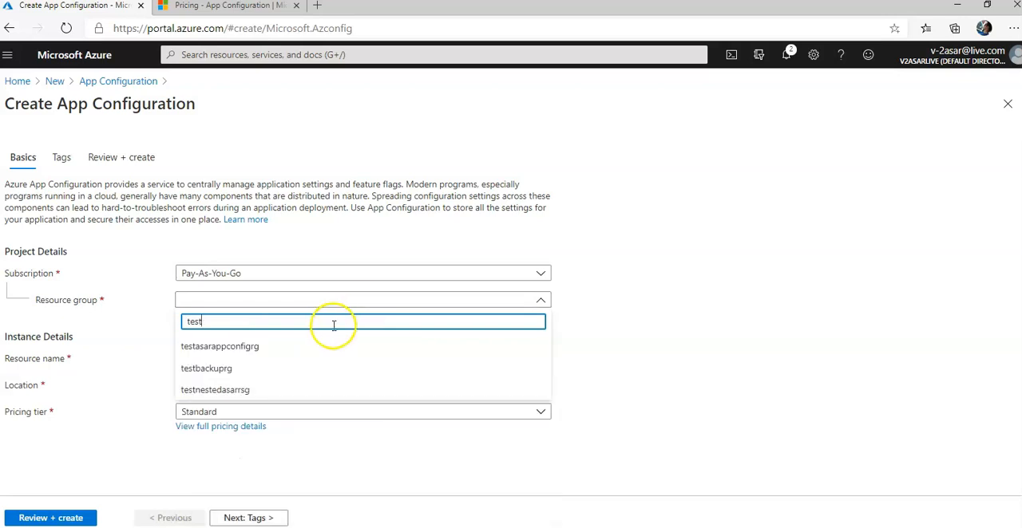
click(220, 346)
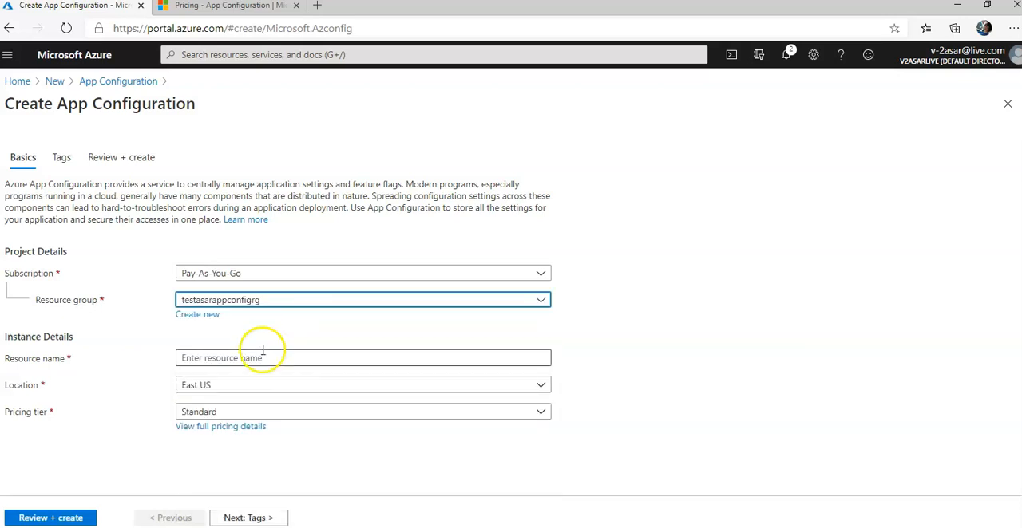
click(362, 358)
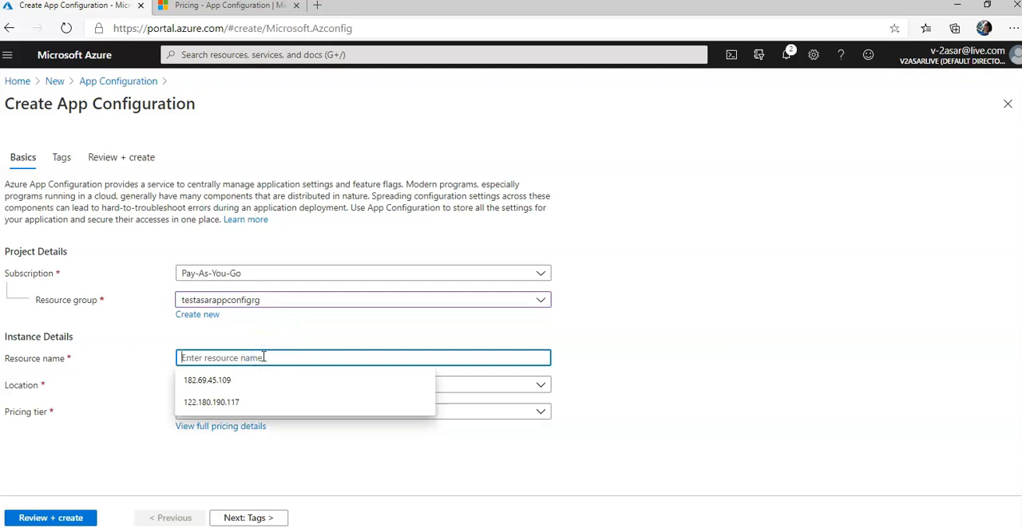
text(testasarappcnfg)
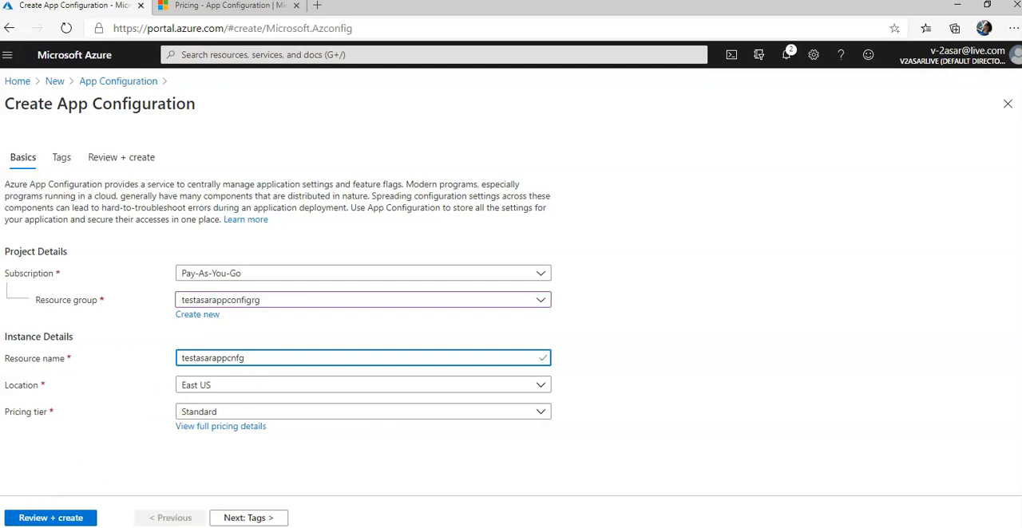
Set location to Central US and pricing tier to Free, then continue
click(364, 384)
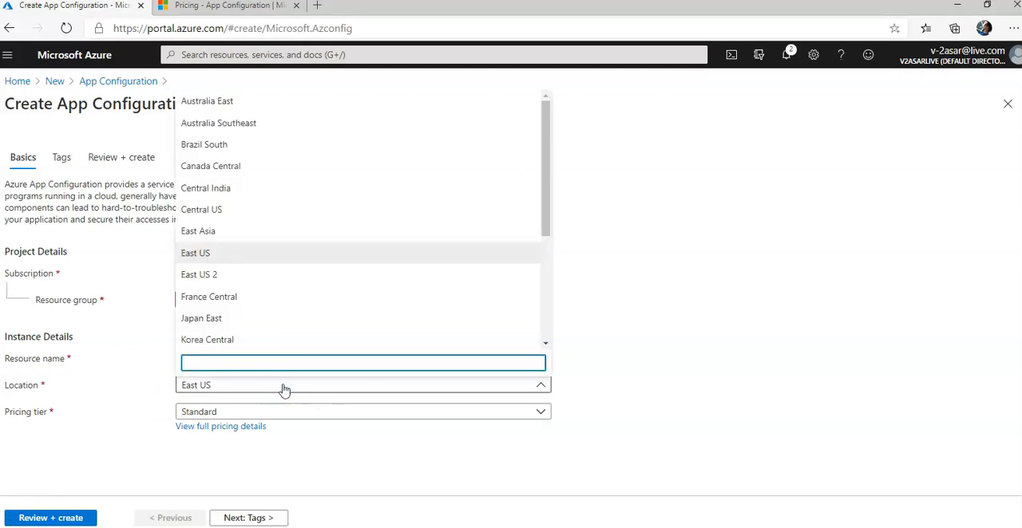
text(central)
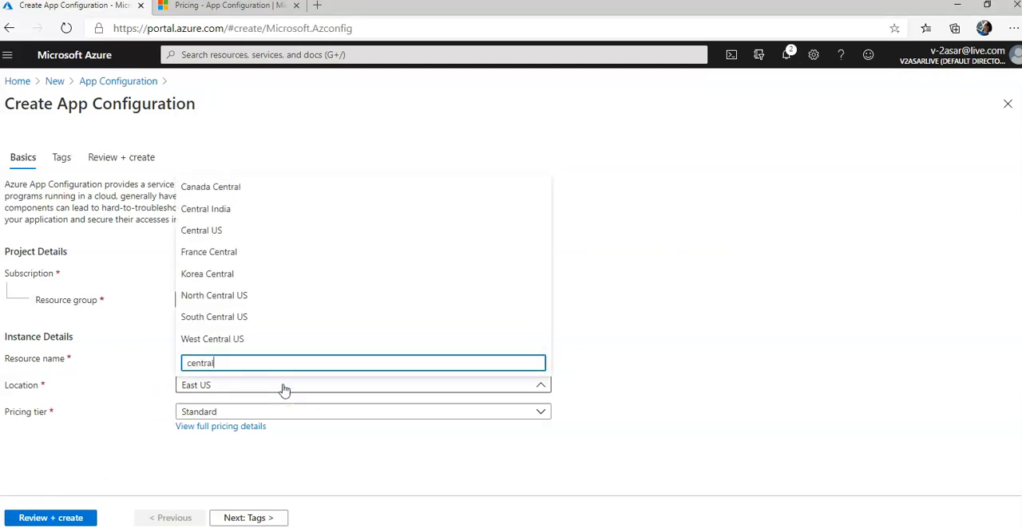
click(201, 229)
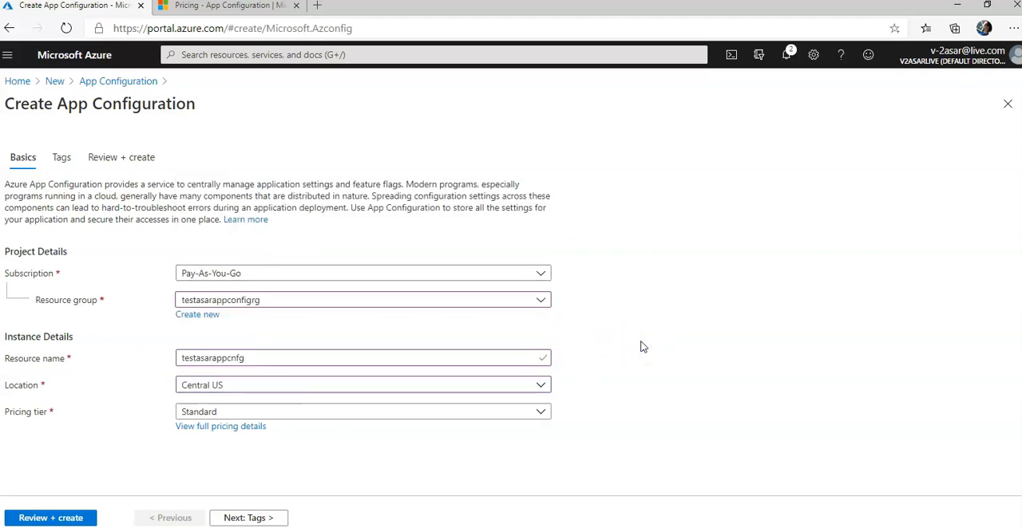
click(363, 411)
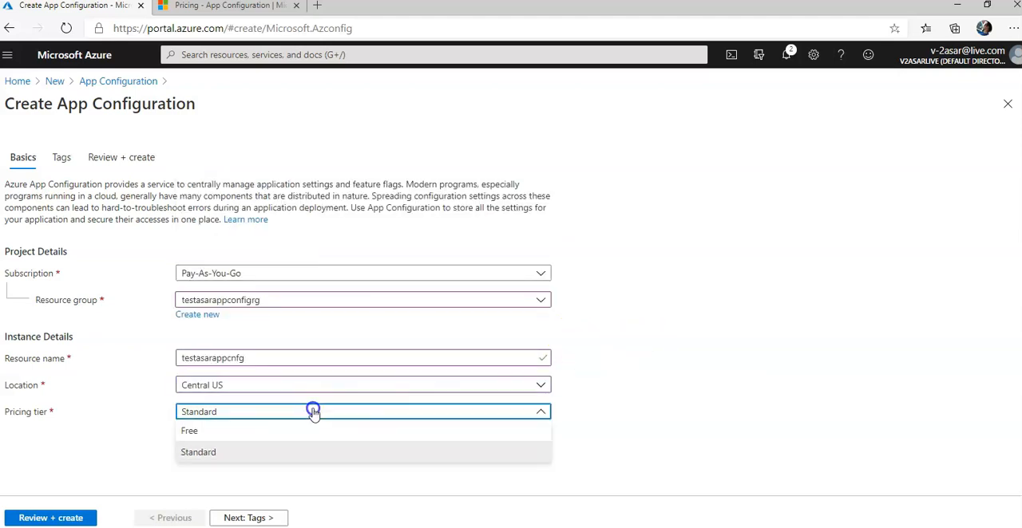
click(189, 431)
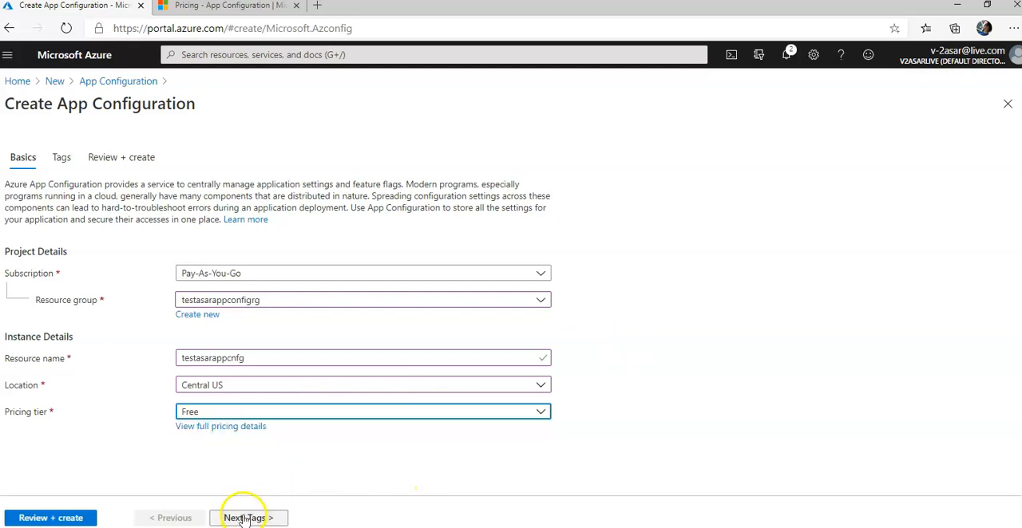
click(247, 518)
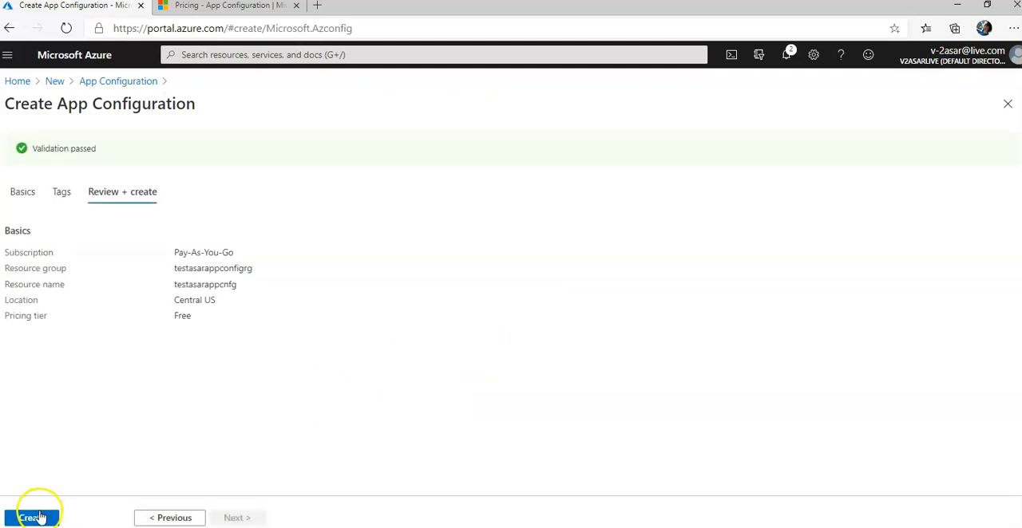
Create the testasarappcnfg store and go to the deployed resource
click(31, 518)
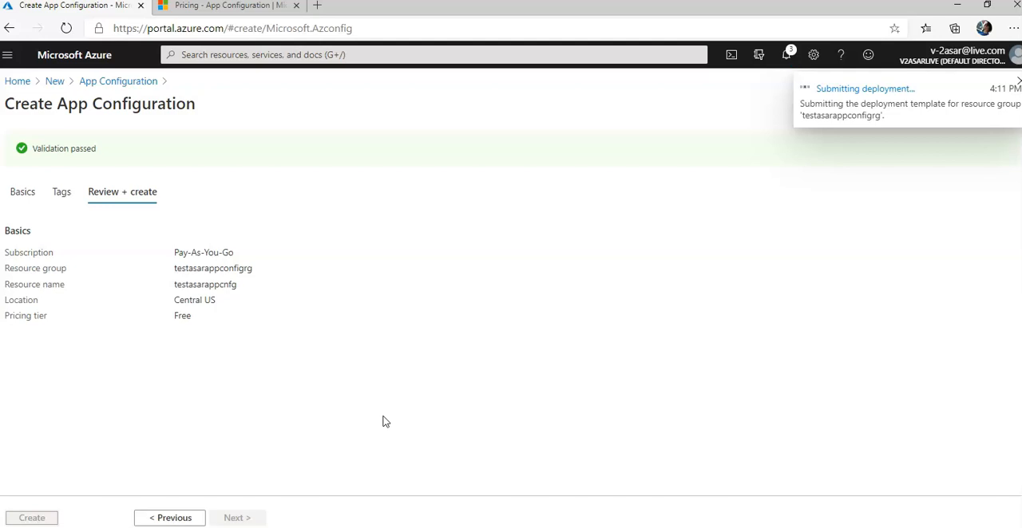
click(32, 517)
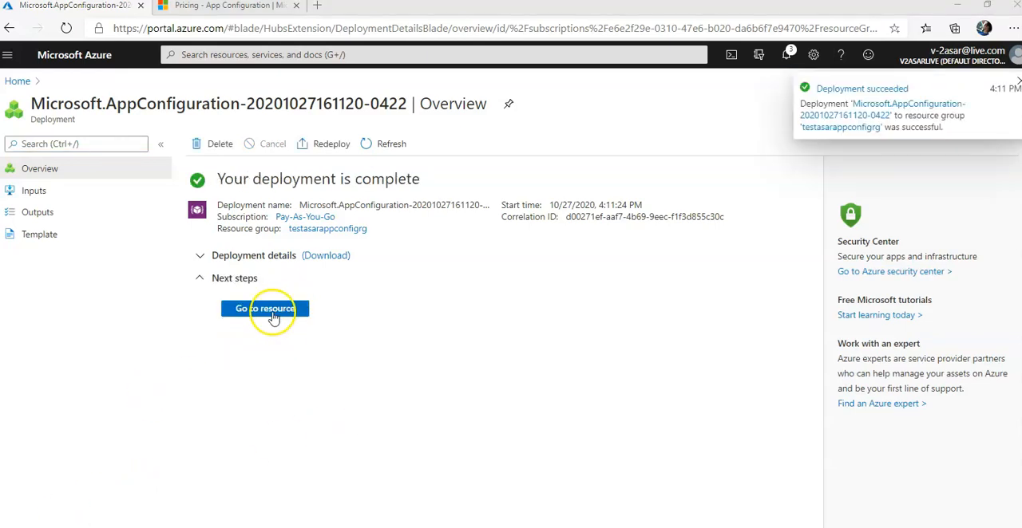
click(264, 309)
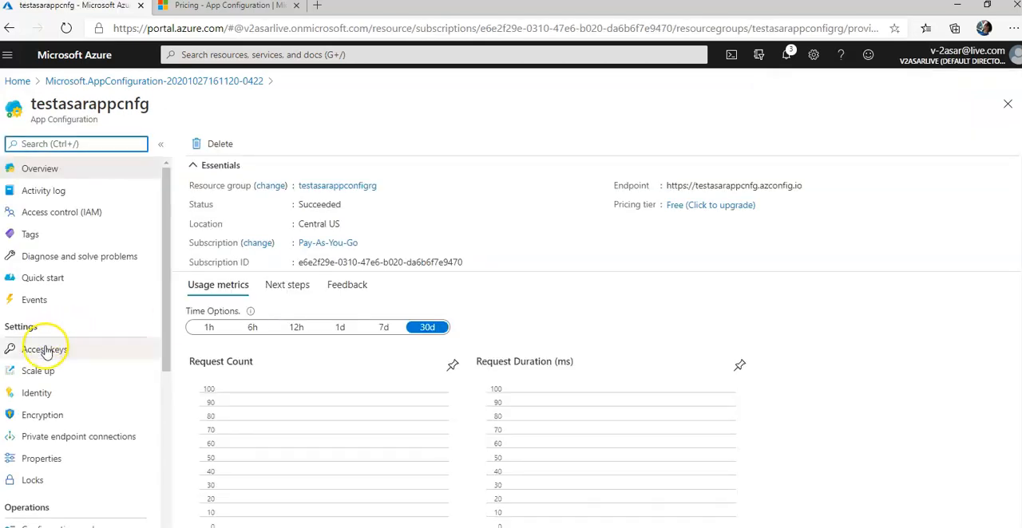
View the store's read-write access keys, then switch to the read-only keys
click(44, 350)
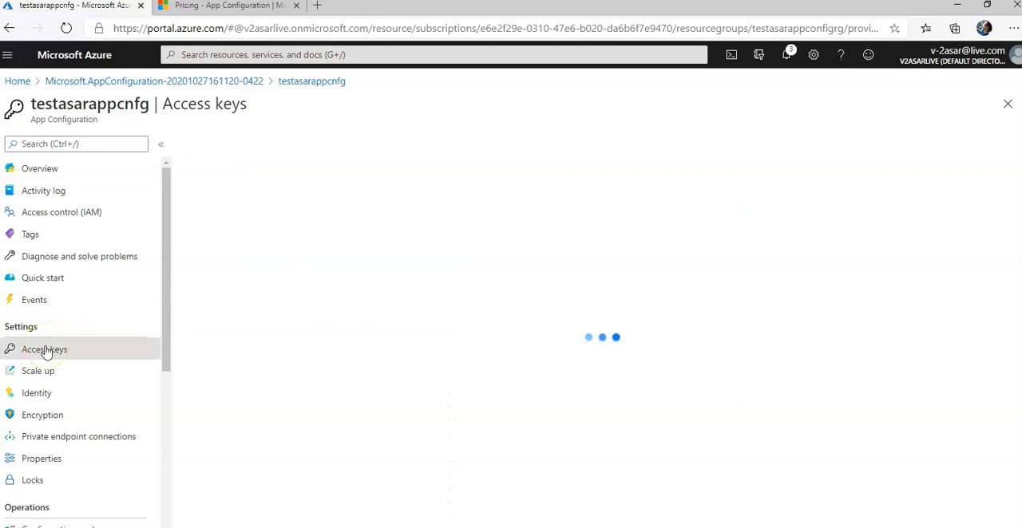
click(44, 350)
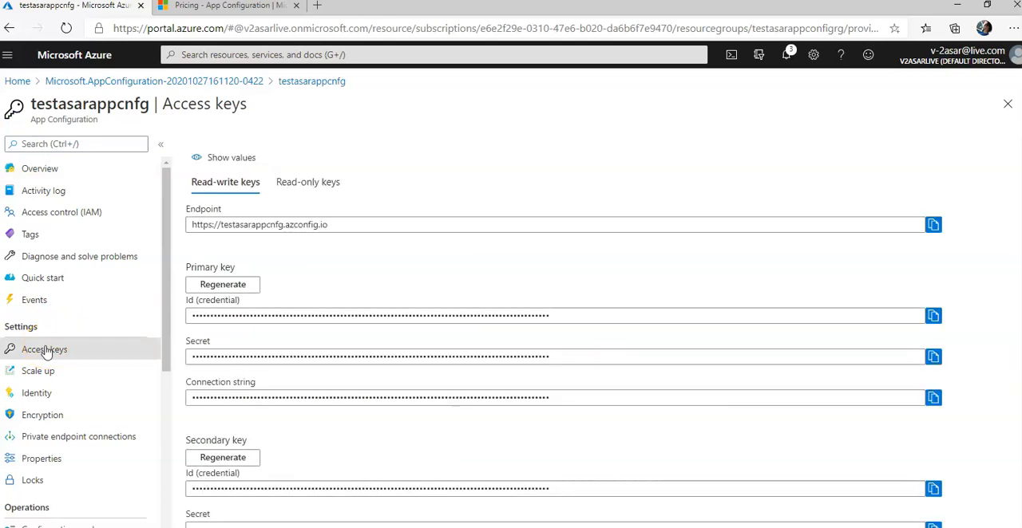
mouse_move(231, 157)
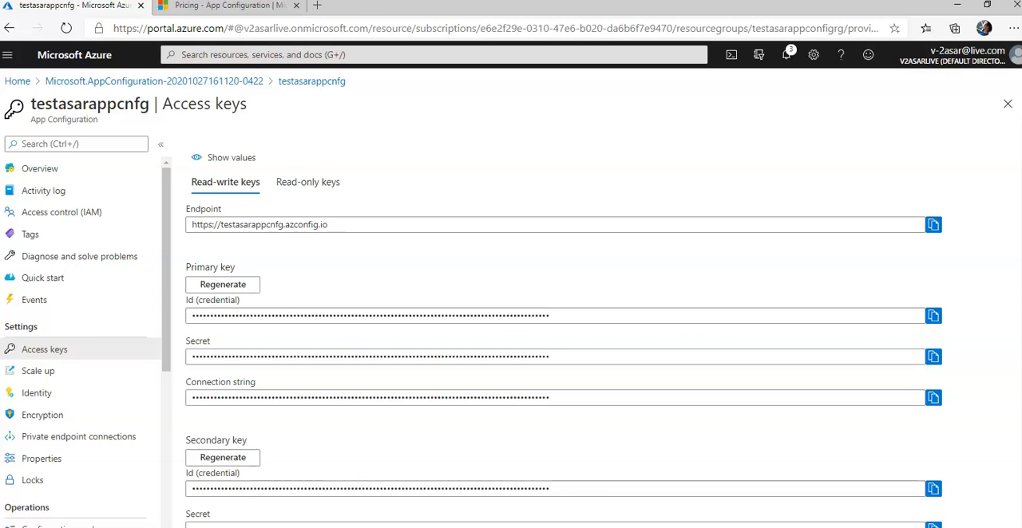
click(308, 181)
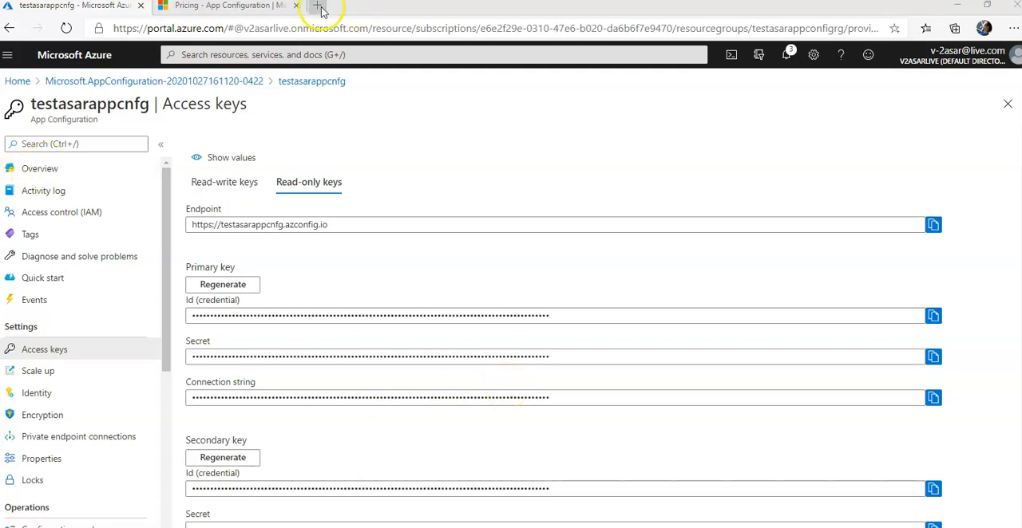
Open a new browser tab showing the Azure portal home page
click(318, 6)
text(visual)
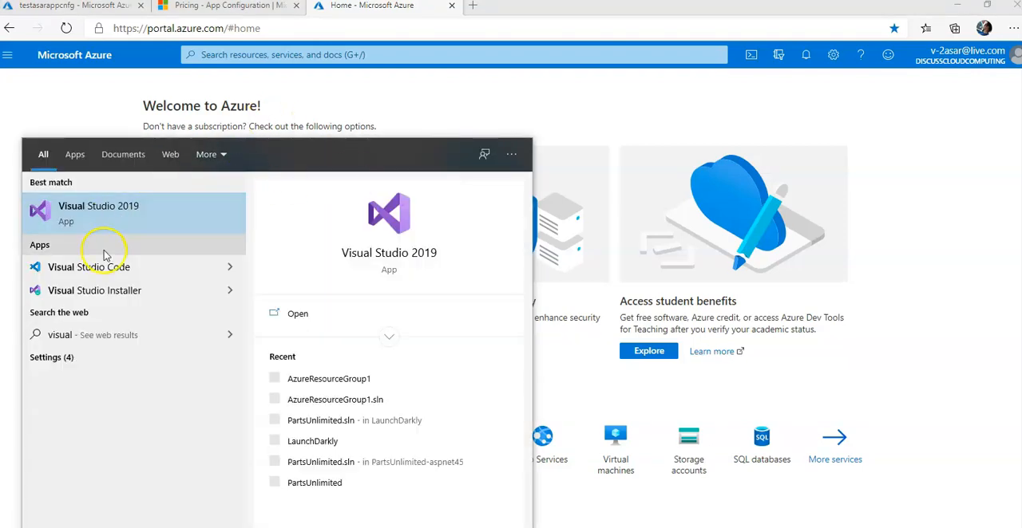
mouse_move(399, 242)
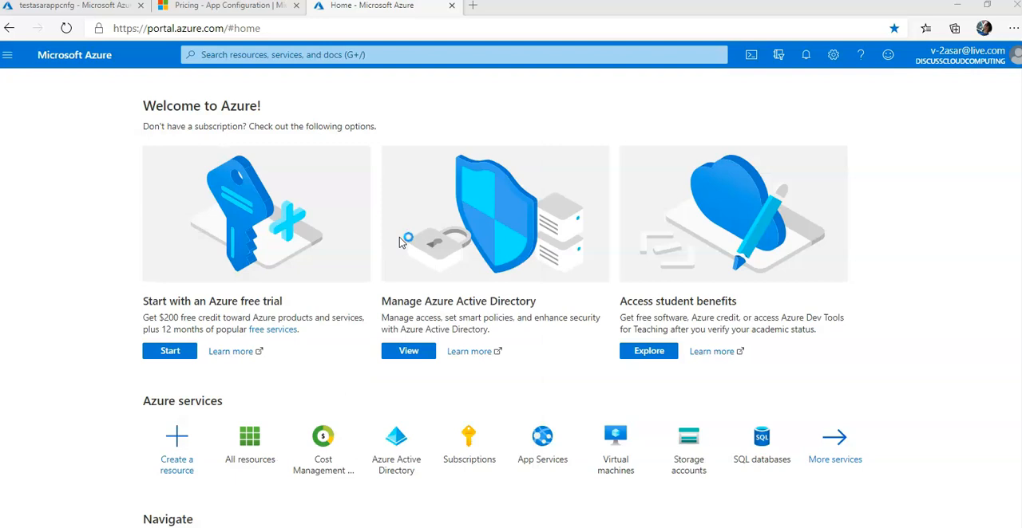
mouse_move(345, 270)
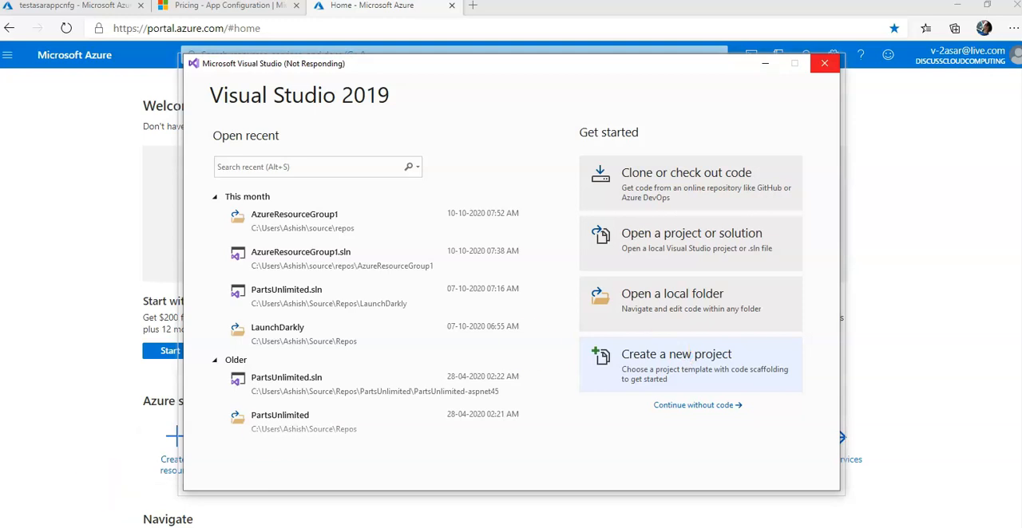
Start a new Visual Studio project and search the templates for Azure Functions
click(676, 354)
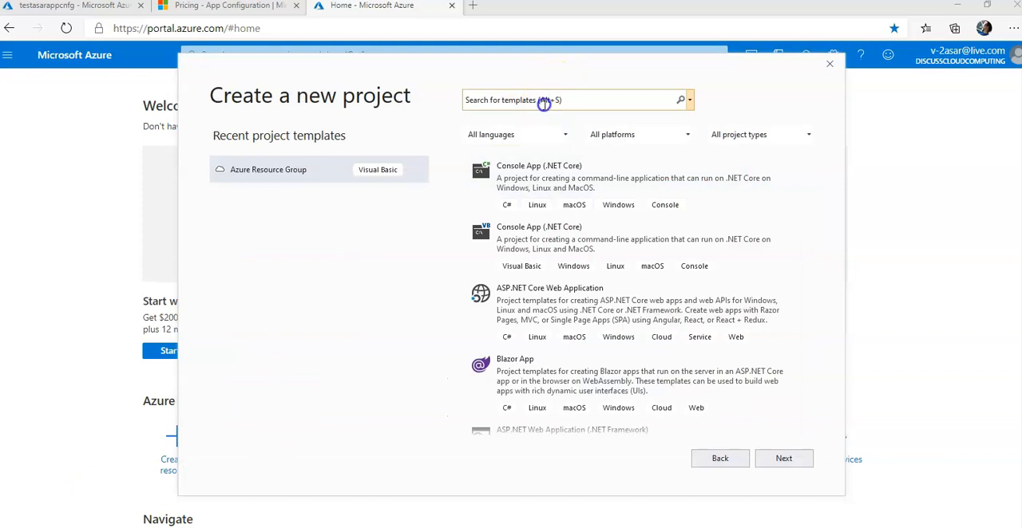
click(571, 99)
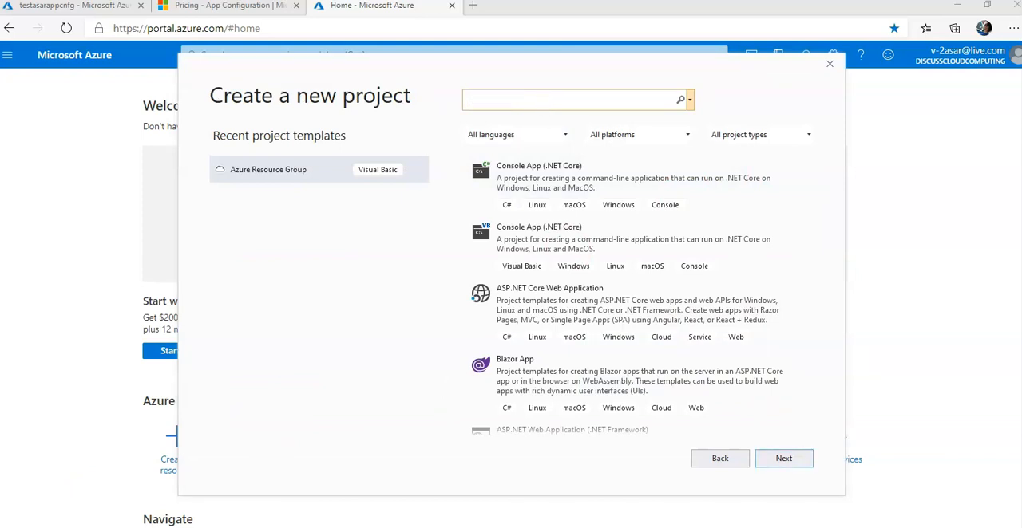
text(azure functoo)
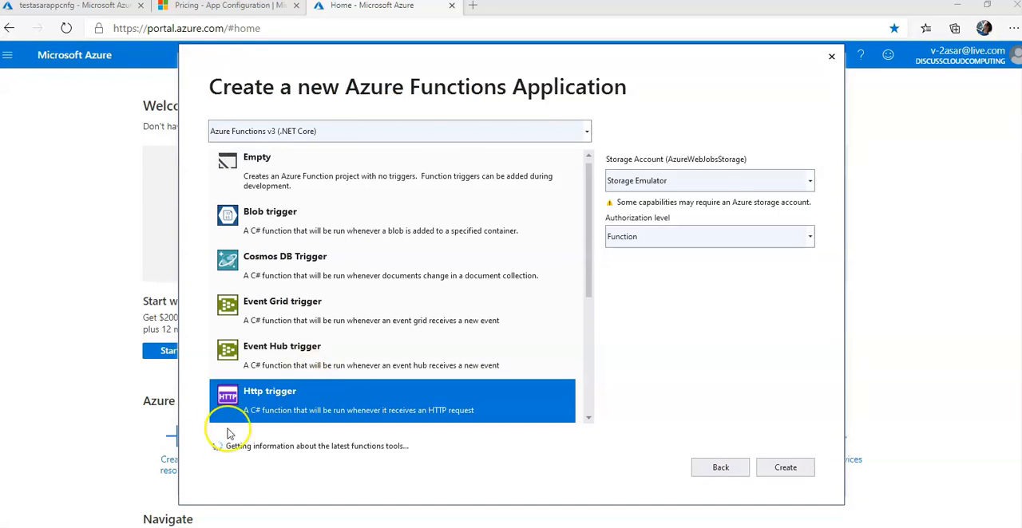
mouse_move(323, 407)
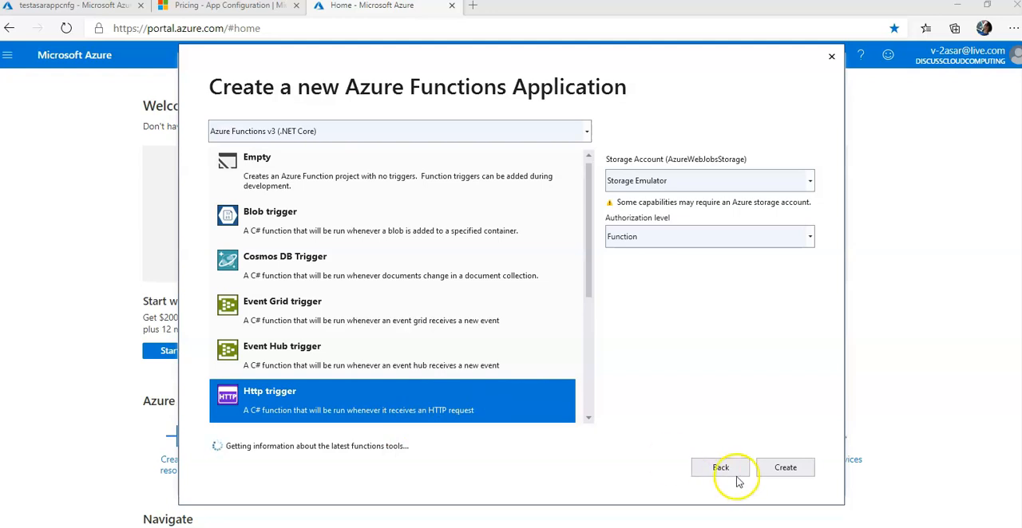
Create the Http trigger Azure Functions v3 project FunctionApp1 and select its solution
click(784, 467)
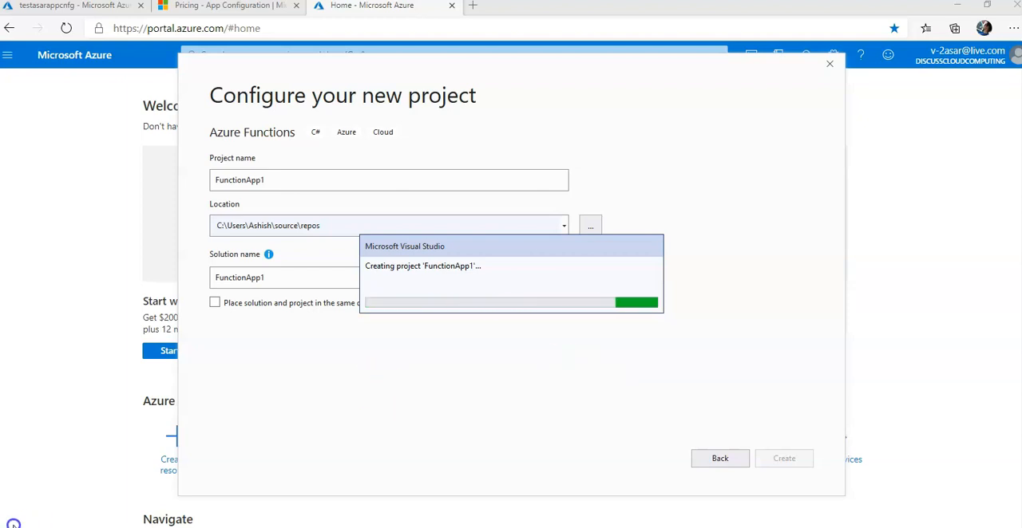
click(784, 458)
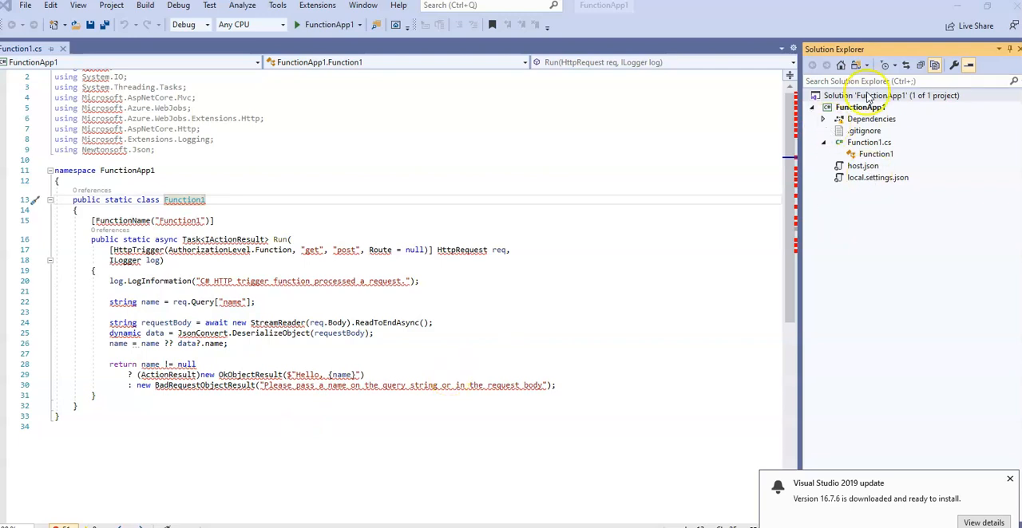
Find Microsoft.Extensions.Configuration.AzureAppConfiguration in the solution's NuGet package manager
right_click(866, 95)
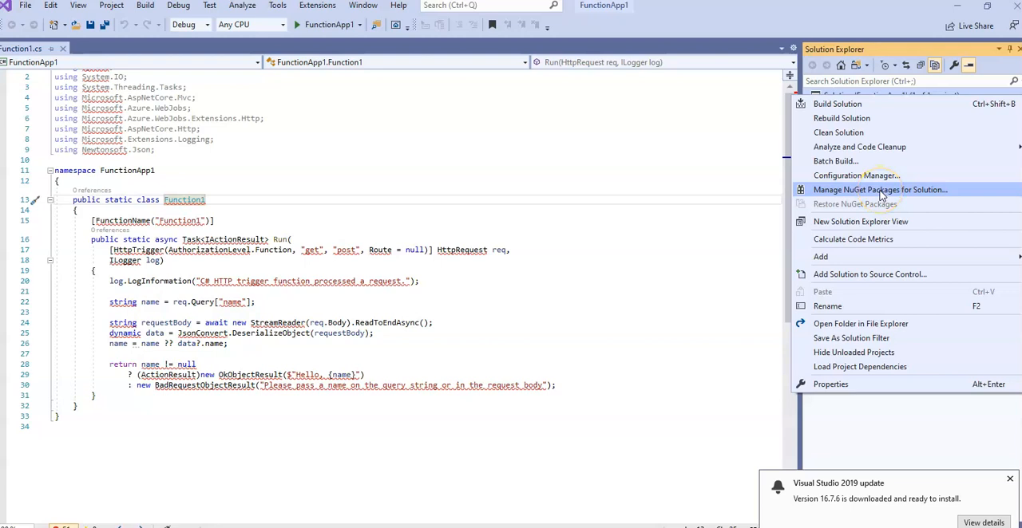
click(647, 237)
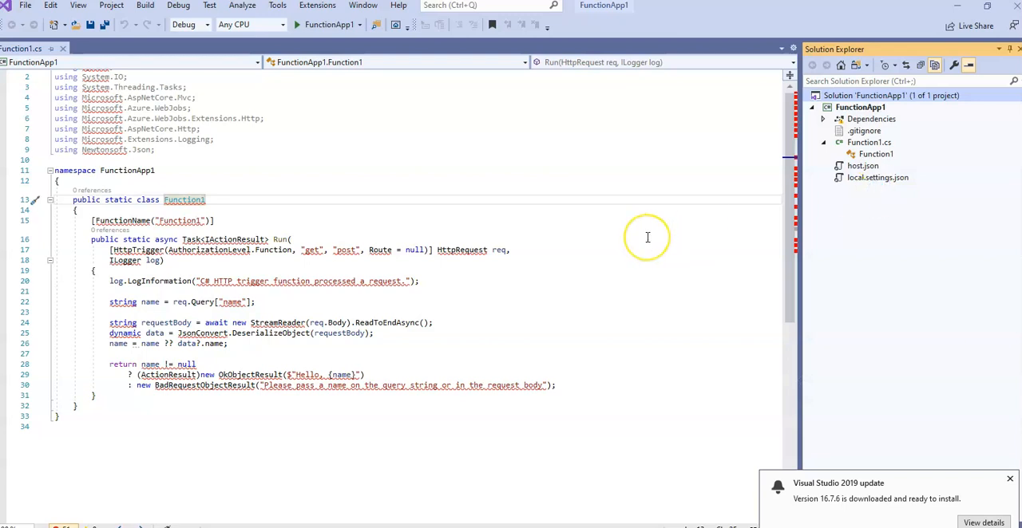
mouse_move(64, 523)
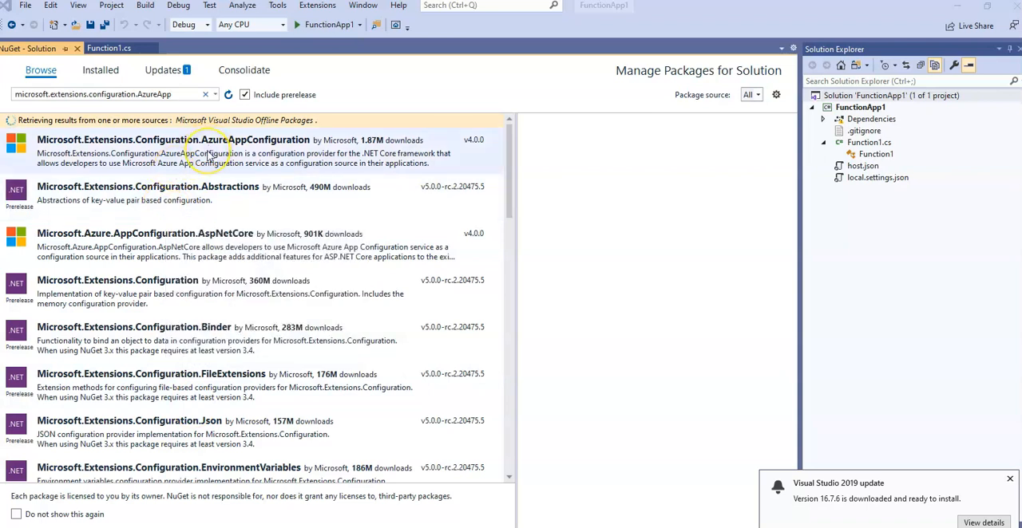
mouse_move(203, 153)
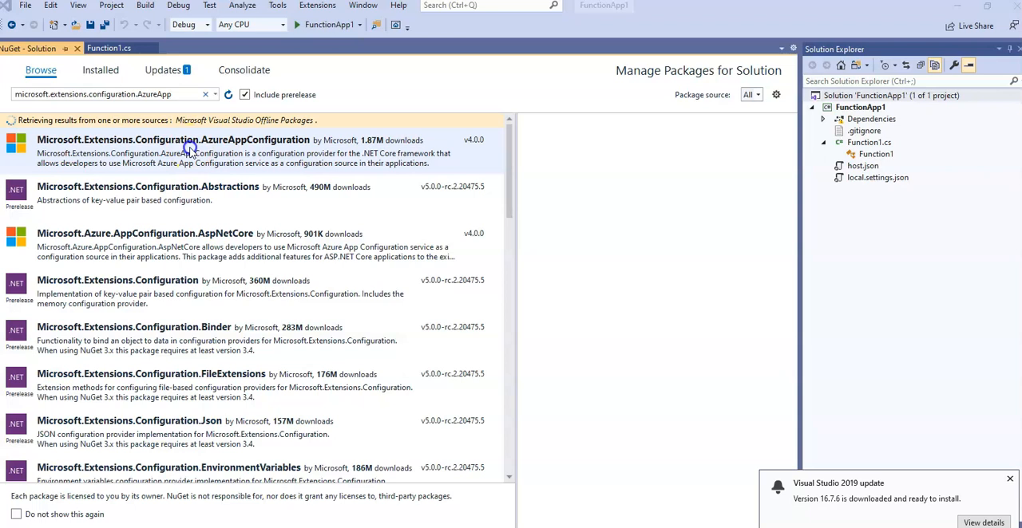
click(192, 140)
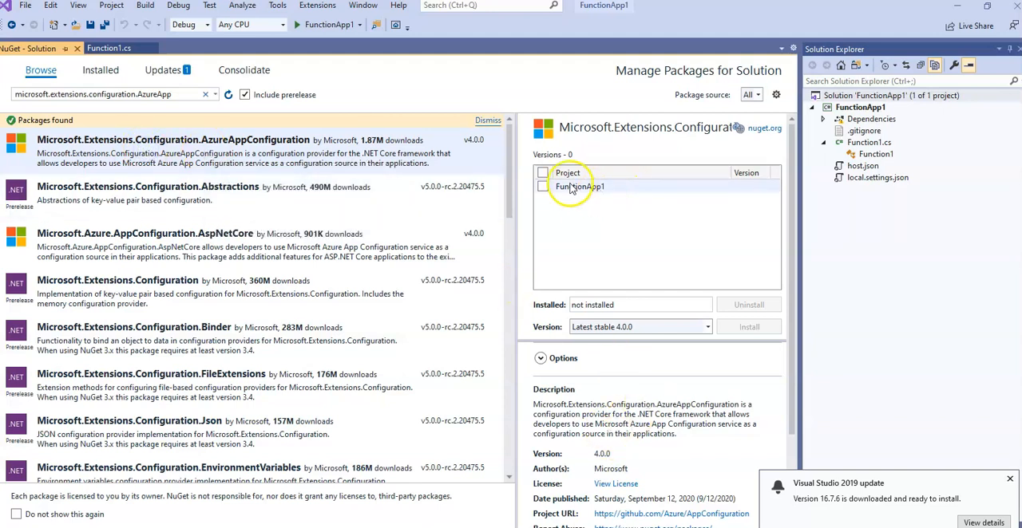
Install package version 4.0.0 into FunctionApp1, accepting the changes and license
click(544, 172)
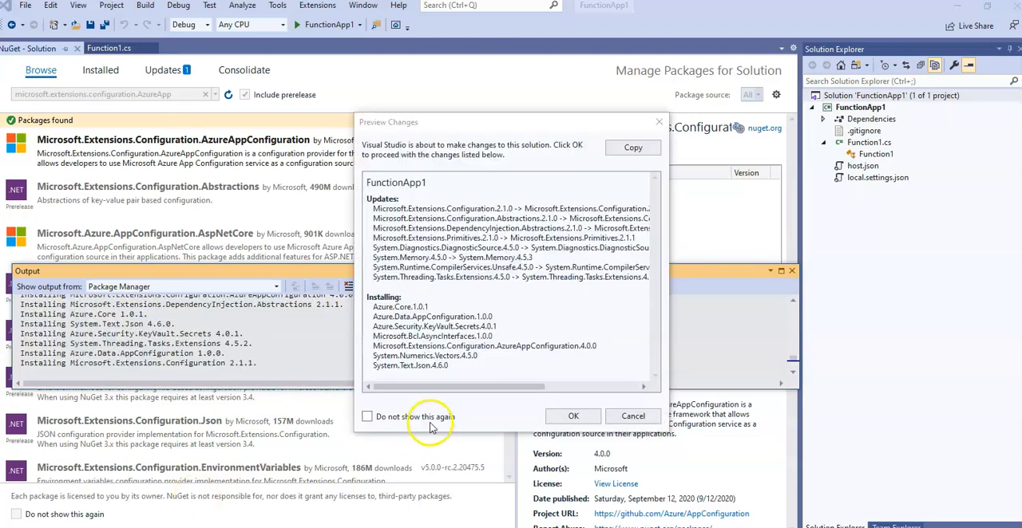
click(572, 416)
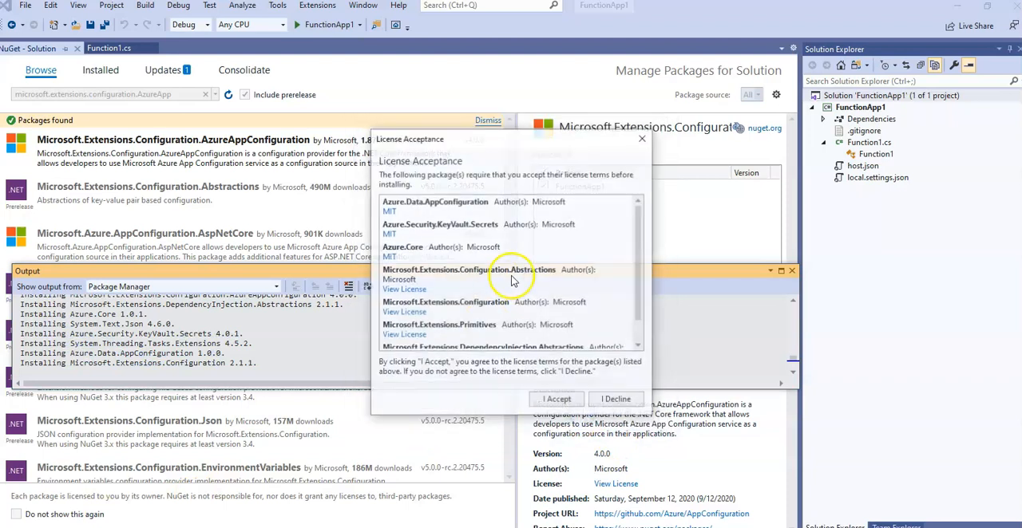
click(556, 399)
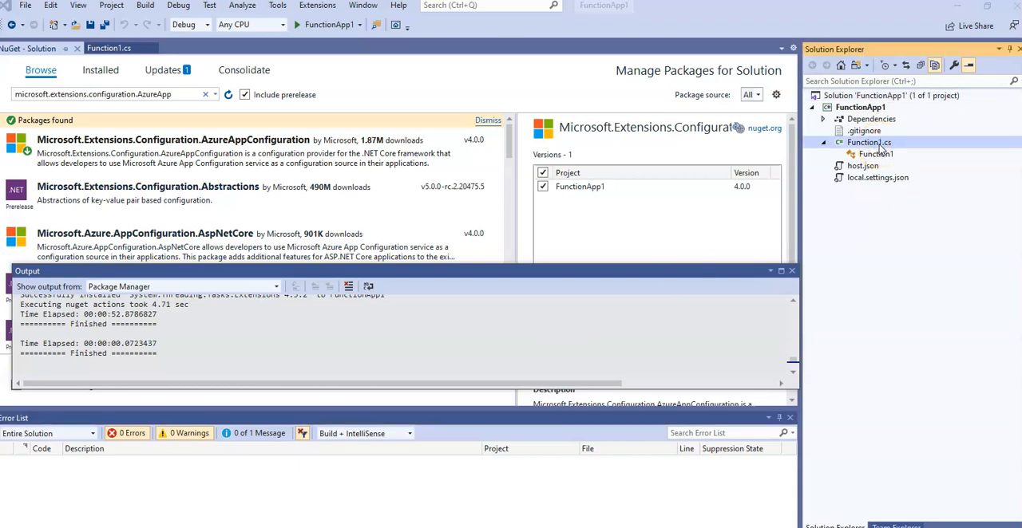
Add using directives for Microsoft.Extensions.Configuration and its AzureAppConfiguration namespace to Function1.cs
right_click(869, 142)
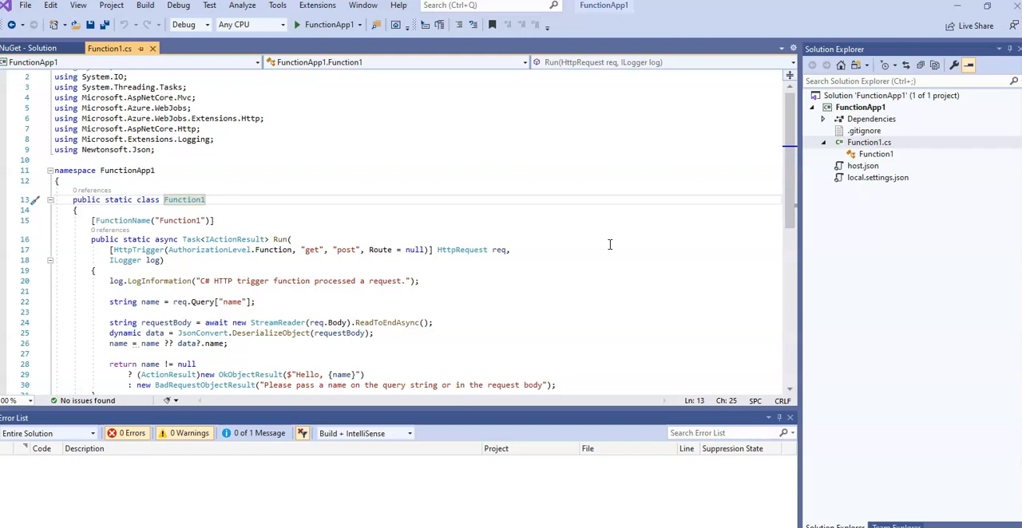
mouse_move(429, 206)
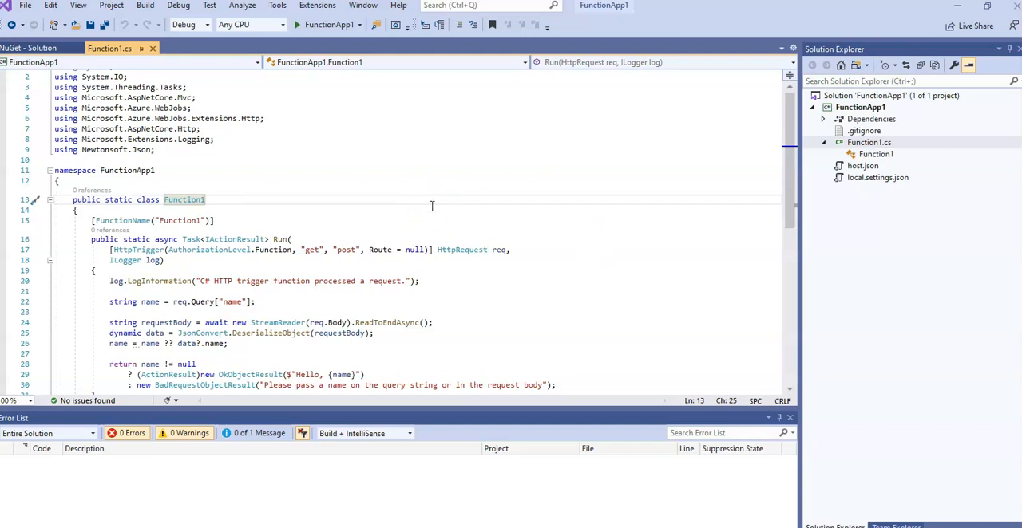
scroll(down, 3)
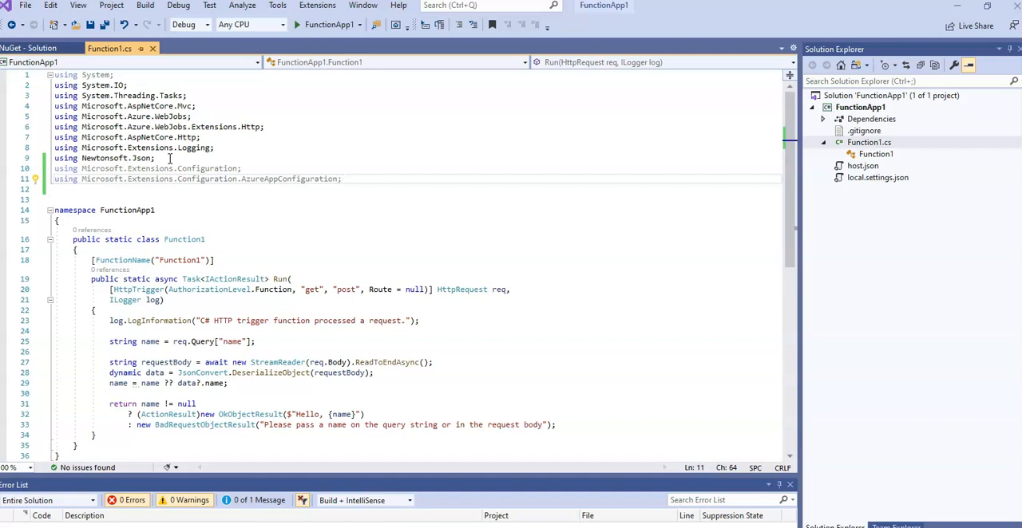
Paste the static Configuration property and constructor, select ConnectionString, and return to the browser
click(342, 179)
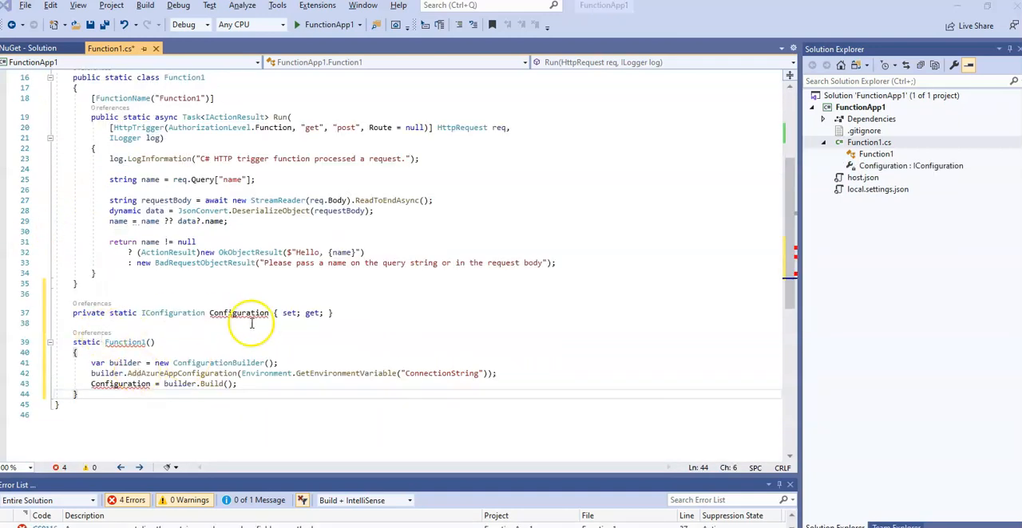
mouse_move(238, 313)
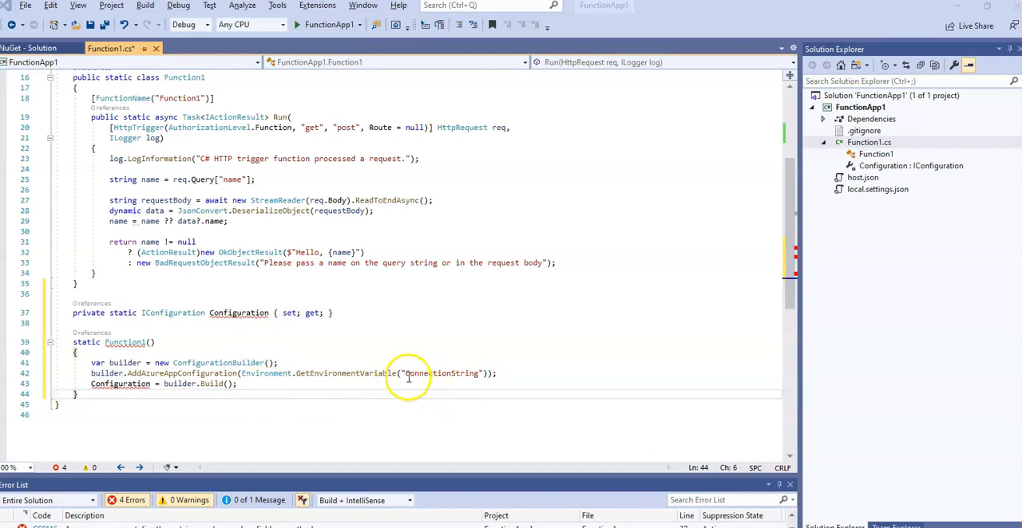
double_click(442, 373)
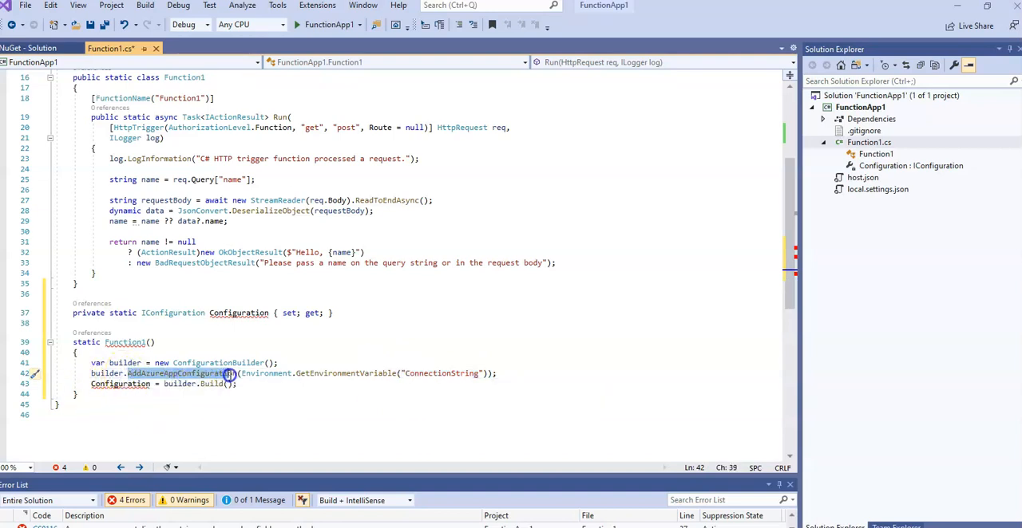
key(alt+tab)
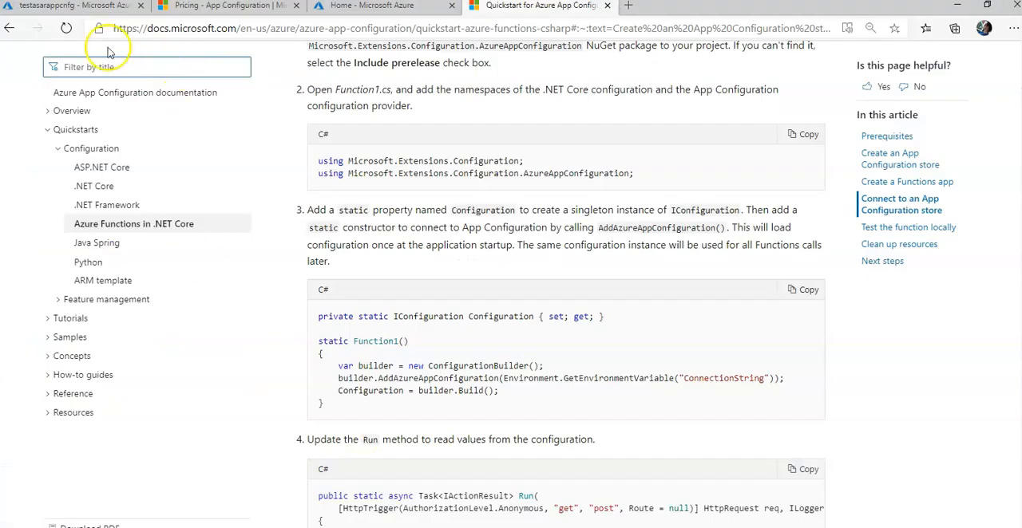
Reveal testasarappcnfg's read-only access keys and paste its connection string into Function1.cs
click(72, 6)
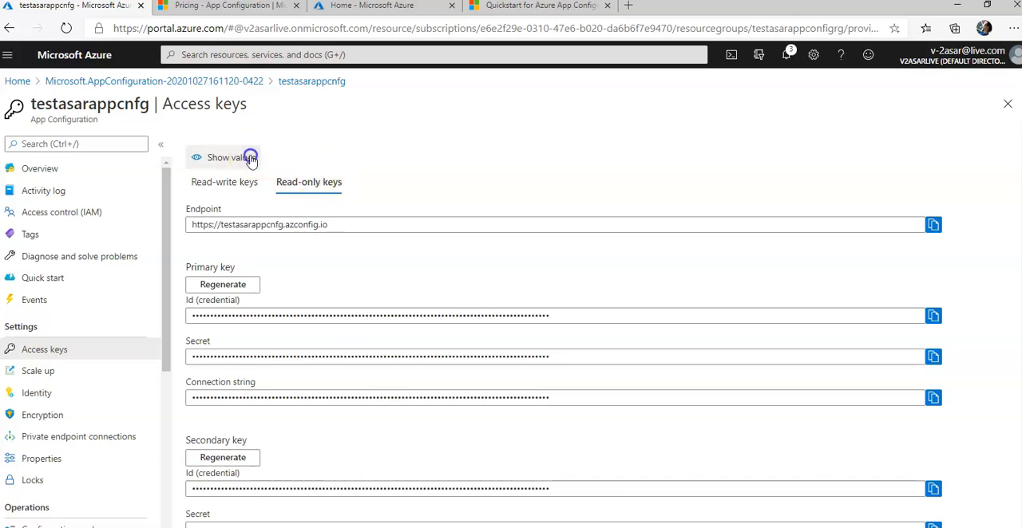
click(933, 397)
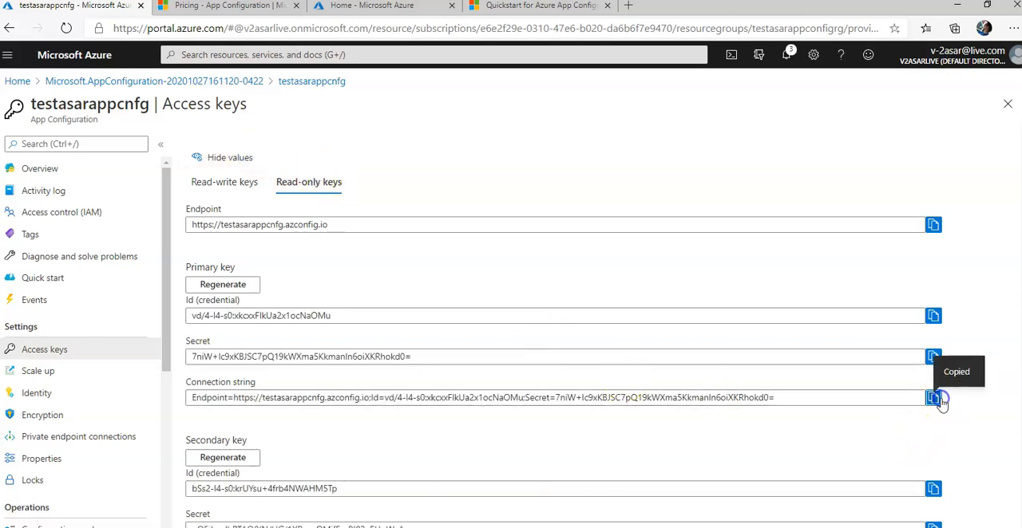
key(alt+tab)
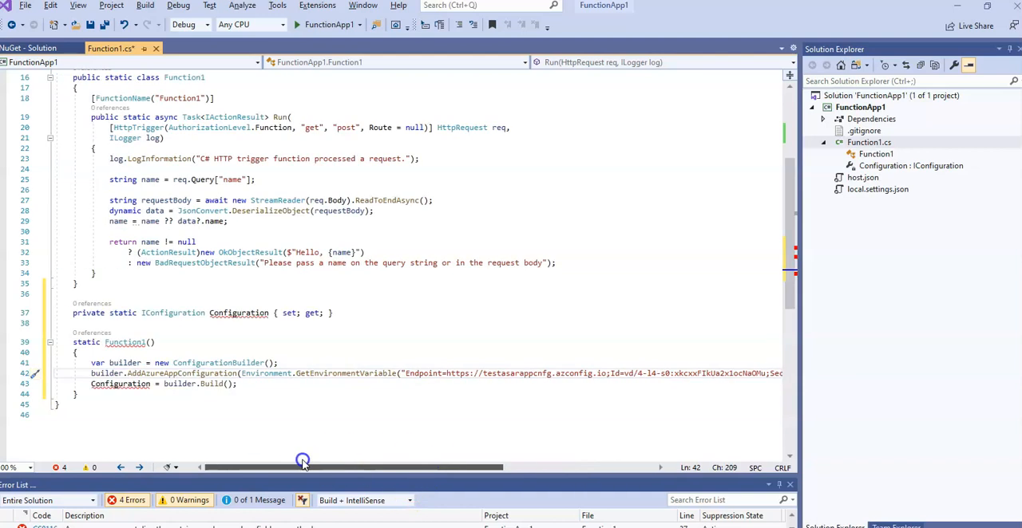
key(alt+tab)
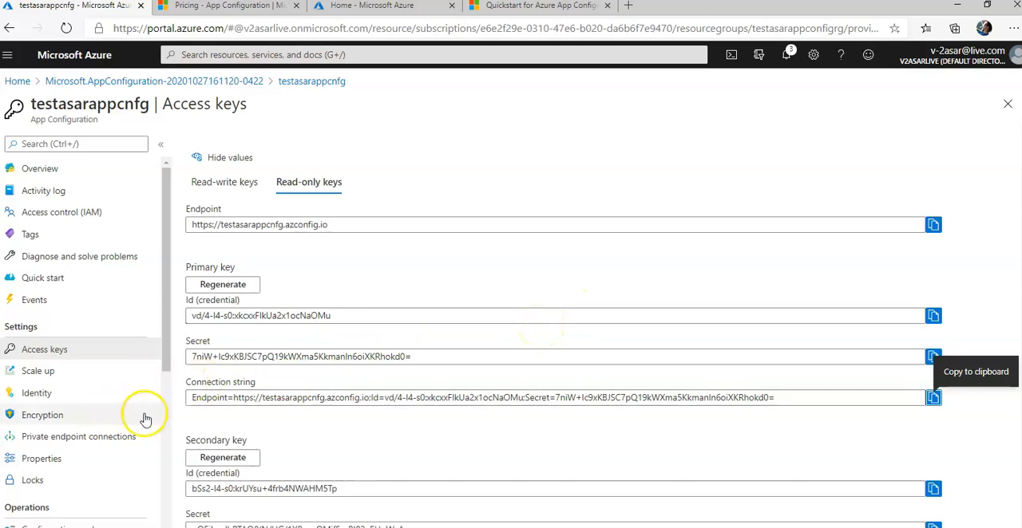
Go to Configuration explorer under Operations in the testasarappcnfg store menu
scroll(down, 3)
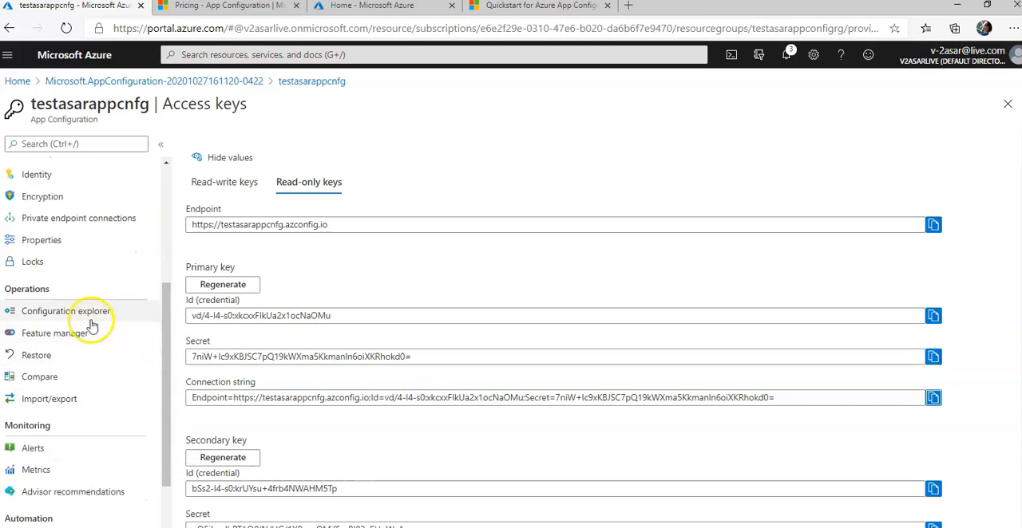
click(65, 311)
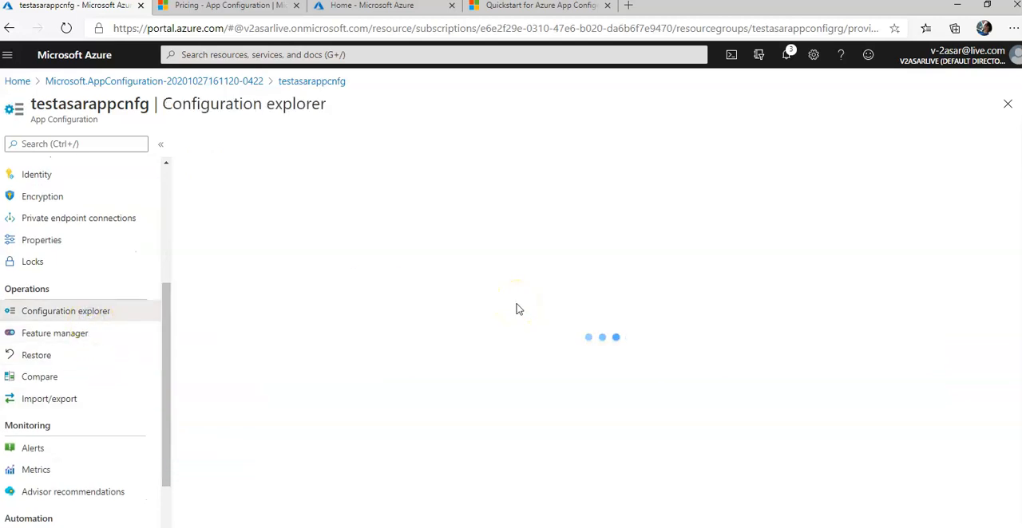